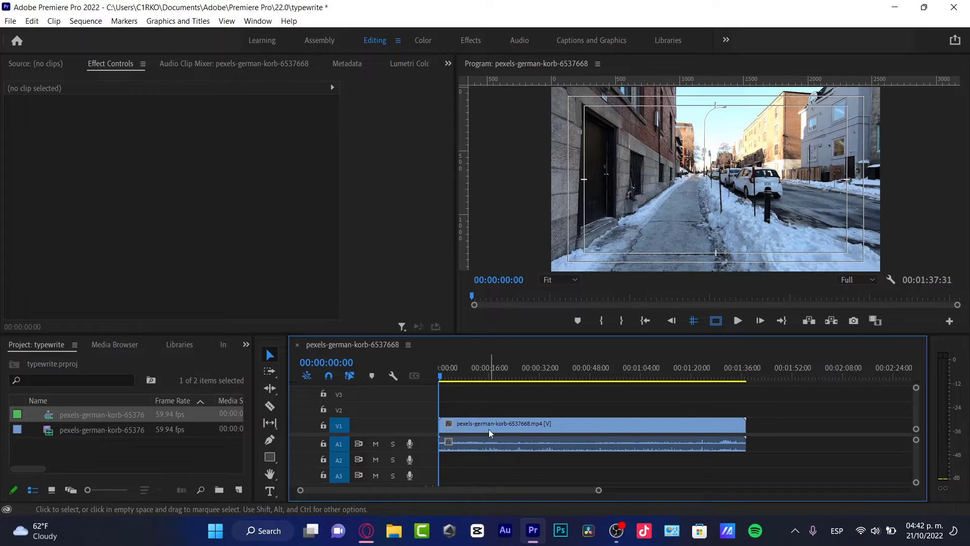
# Step: Mute track A1, preview further into the footage, and select the walking clip on V1
pyautogui.click(493, 376)
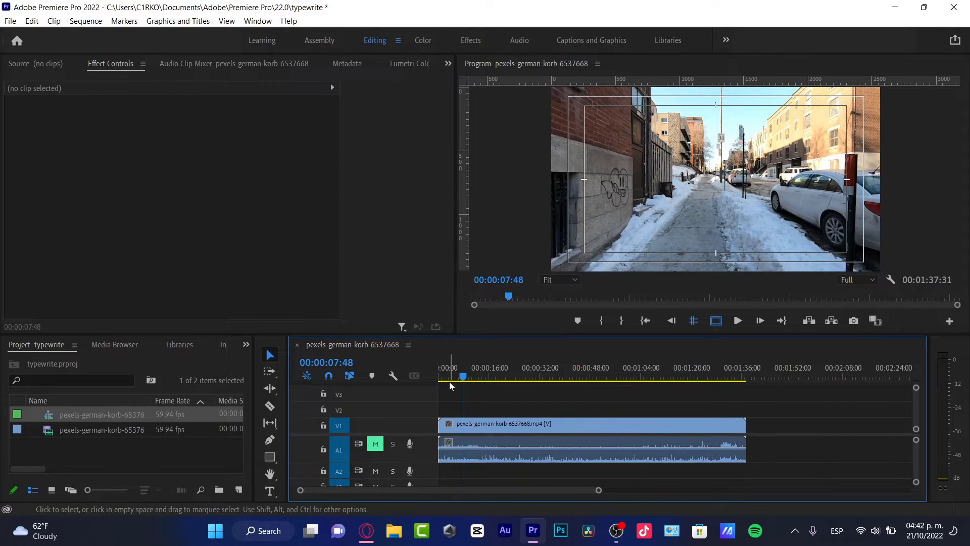
pyautogui.click(520, 378)
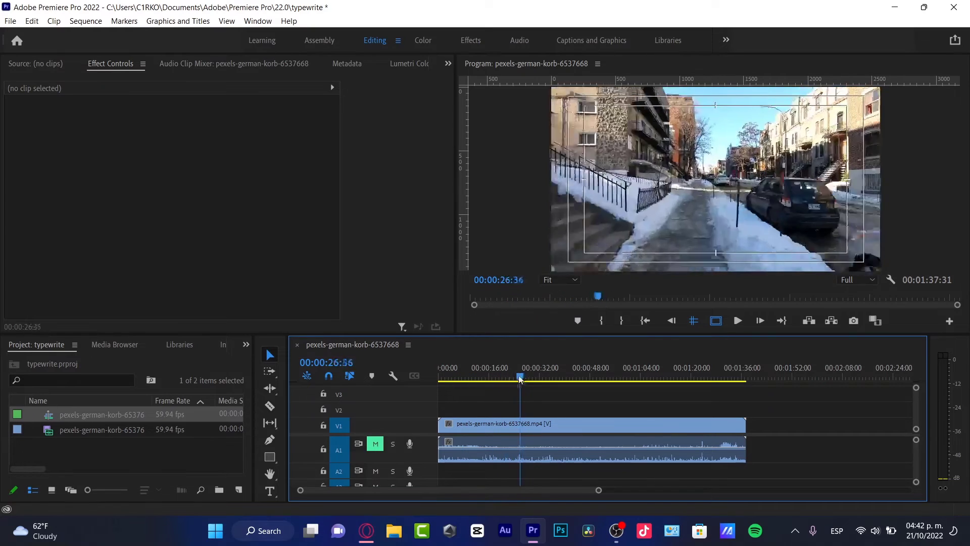
pyautogui.click(622, 378)
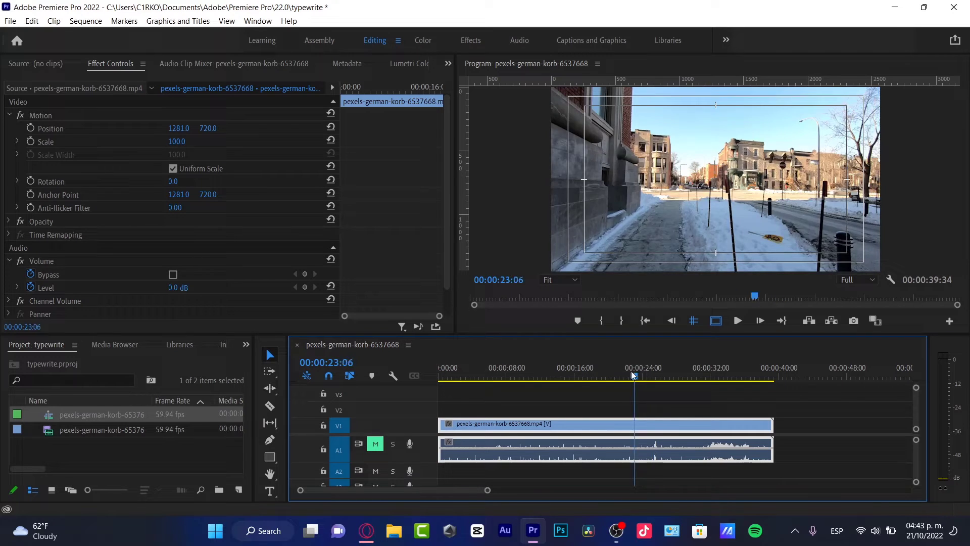
# Step: Return the playhead to the start, search the Effects panel for 'warp', and select Warp Stabilizer
pyautogui.click(440, 366)
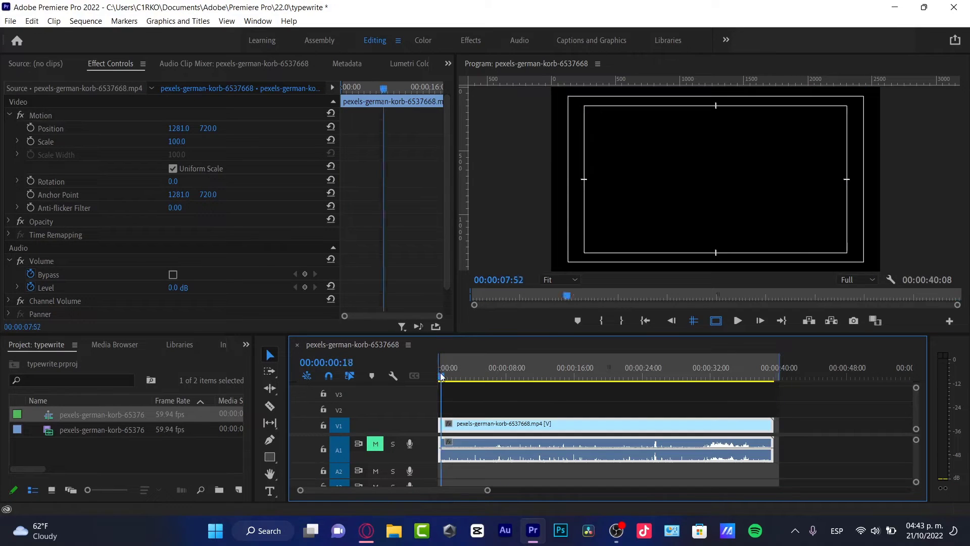
pyautogui.click(245, 344)
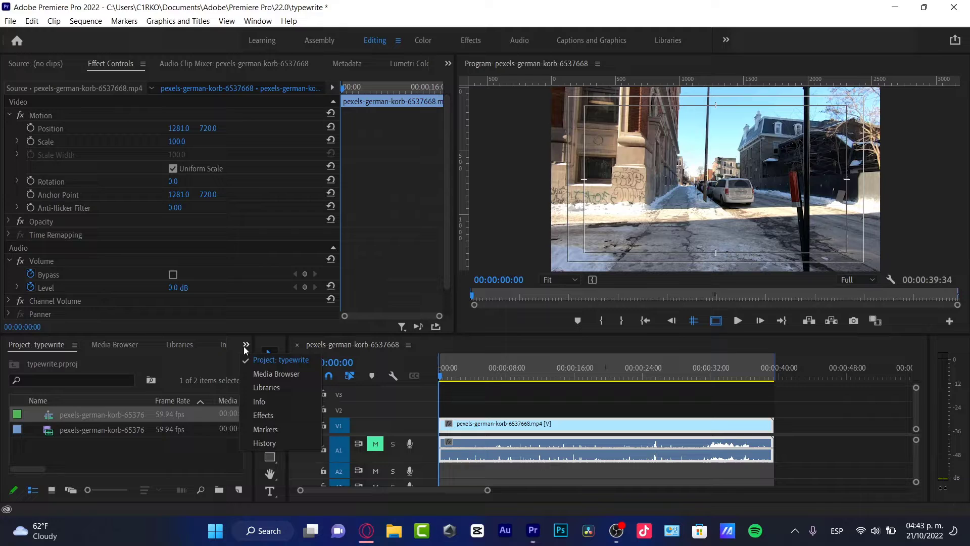
pyautogui.click(264, 415)
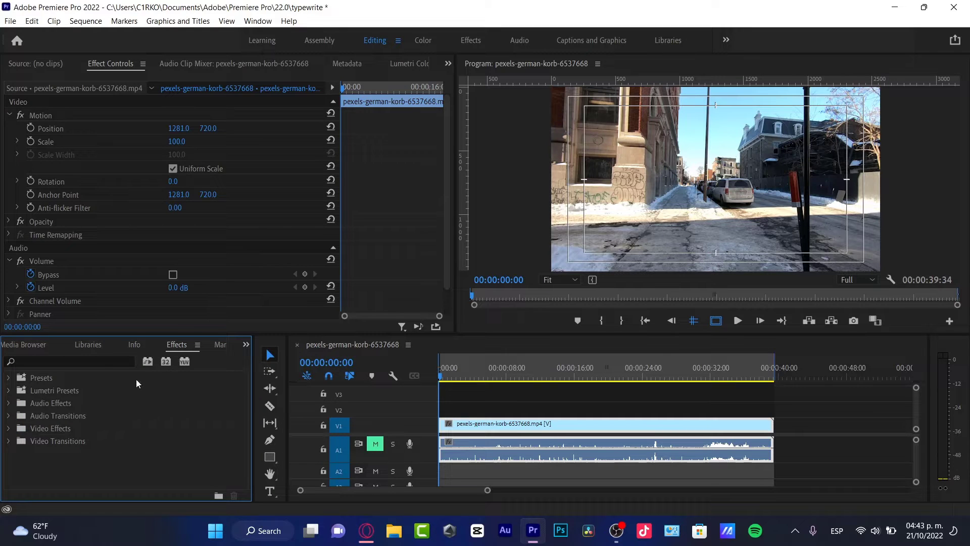
pyautogui.write('sta')
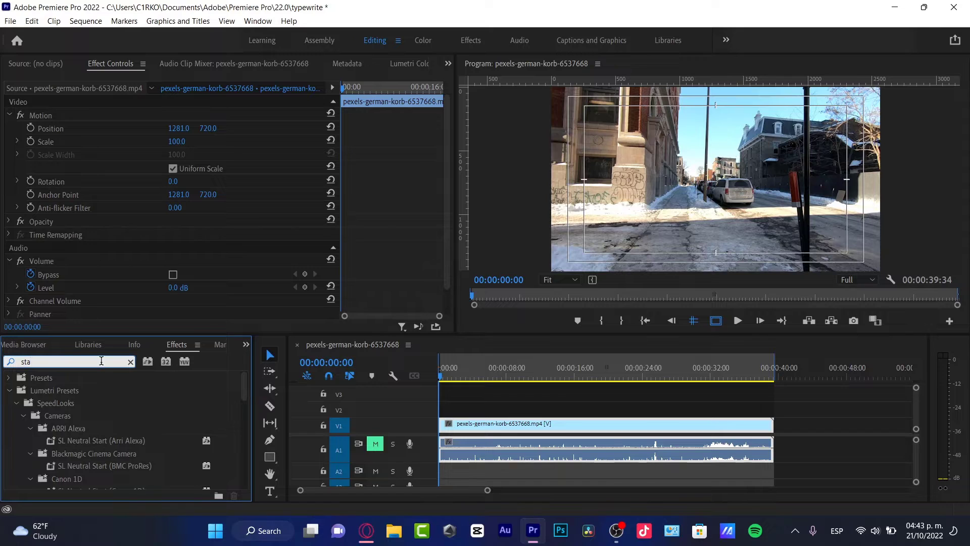
pyautogui.write('warp')
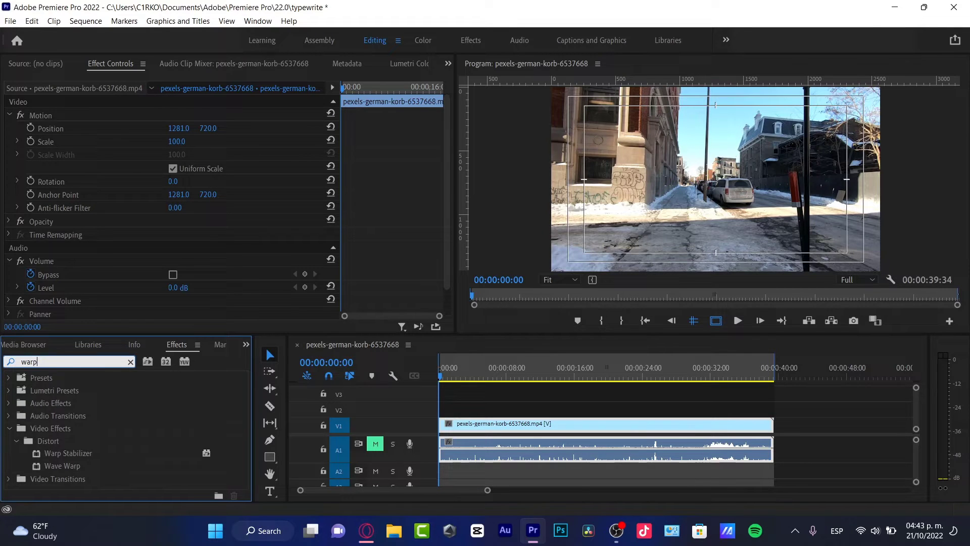
pyautogui.moveTo(67, 435)
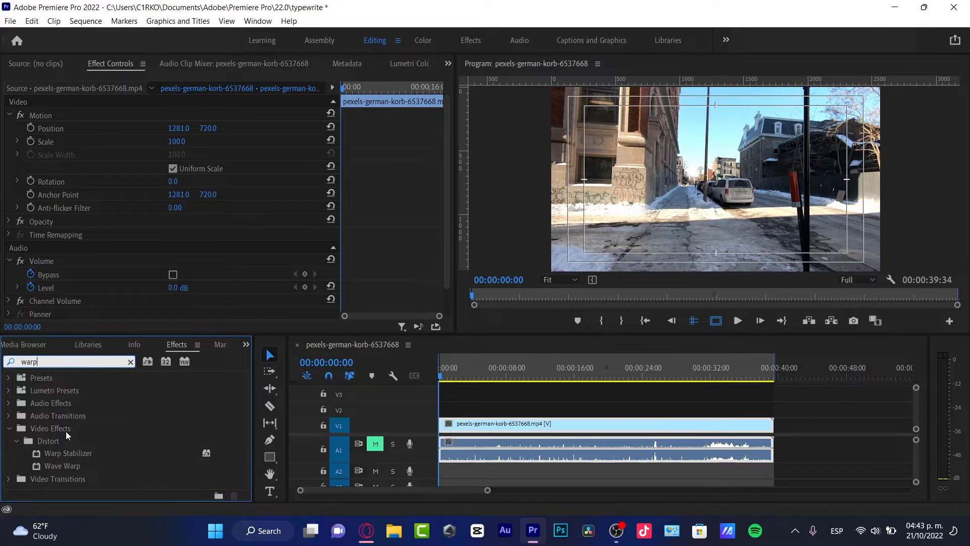
pyautogui.click(49, 440)
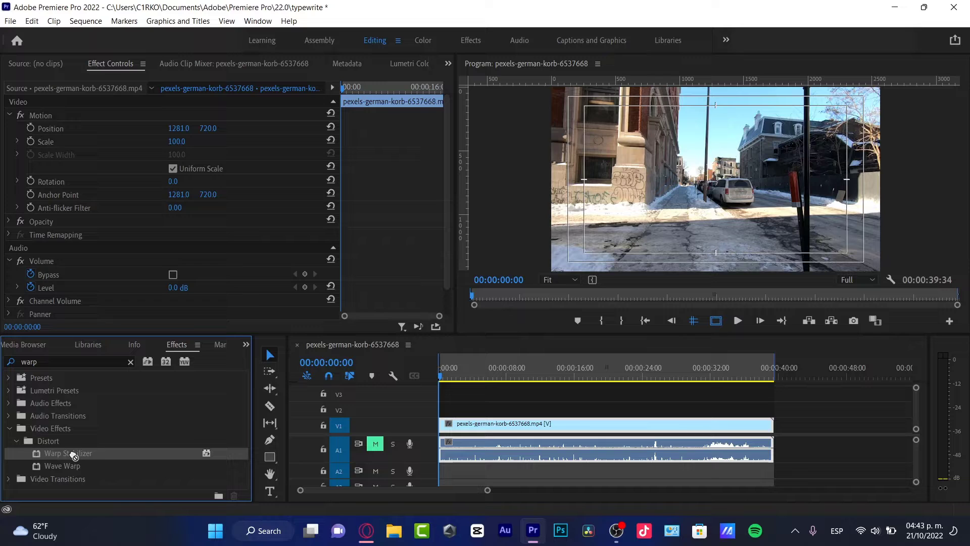
# Step: Drag Warp Stabilizer onto the V1 street clip and scroll to its settings in Effect Controls
pyautogui.moveTo(69, 453); pyautogui.dragTo(603, 427)
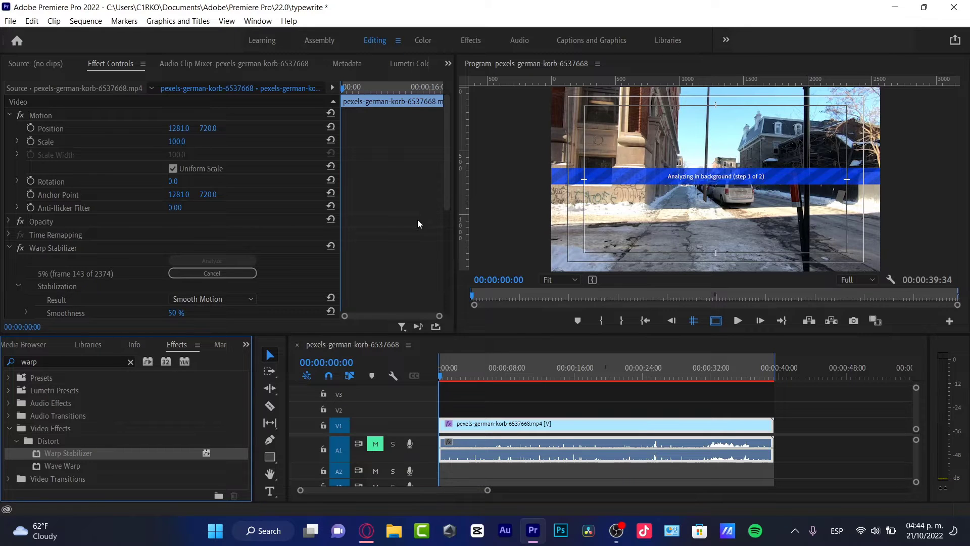
pyautogui.scroll(-3)
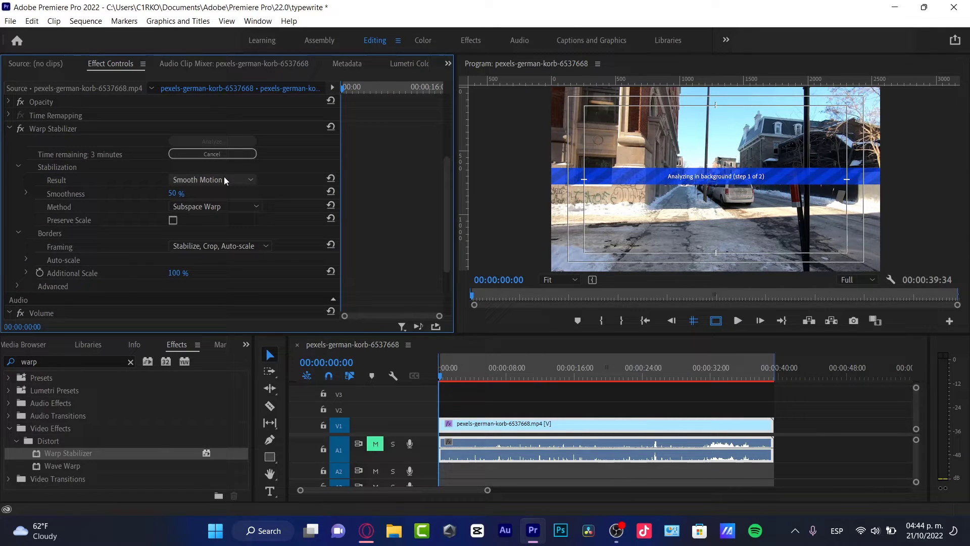
# Step: Keep the Result at Smooth Motion and switch the stabilization Method to Position
pyautogui.click(212, 179)
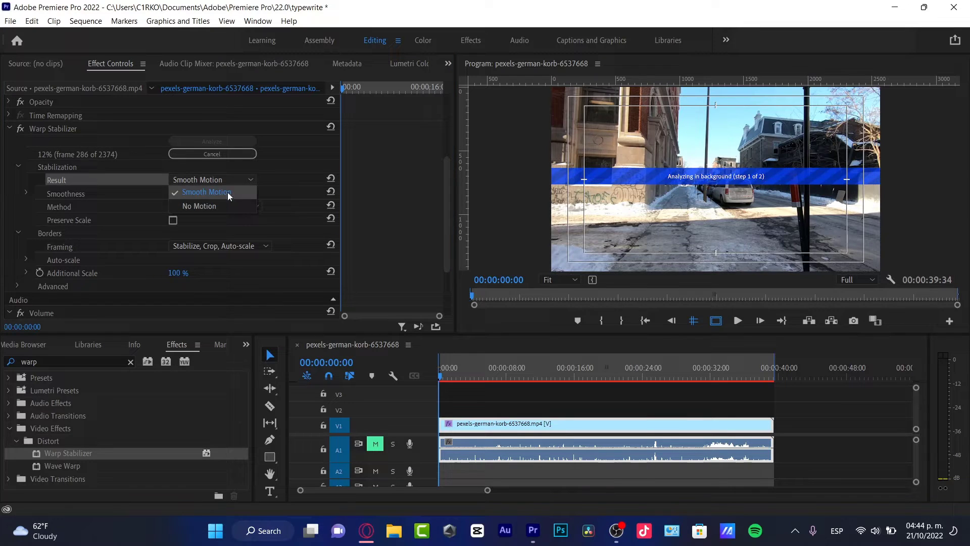
pyautogui.click(206, 192)
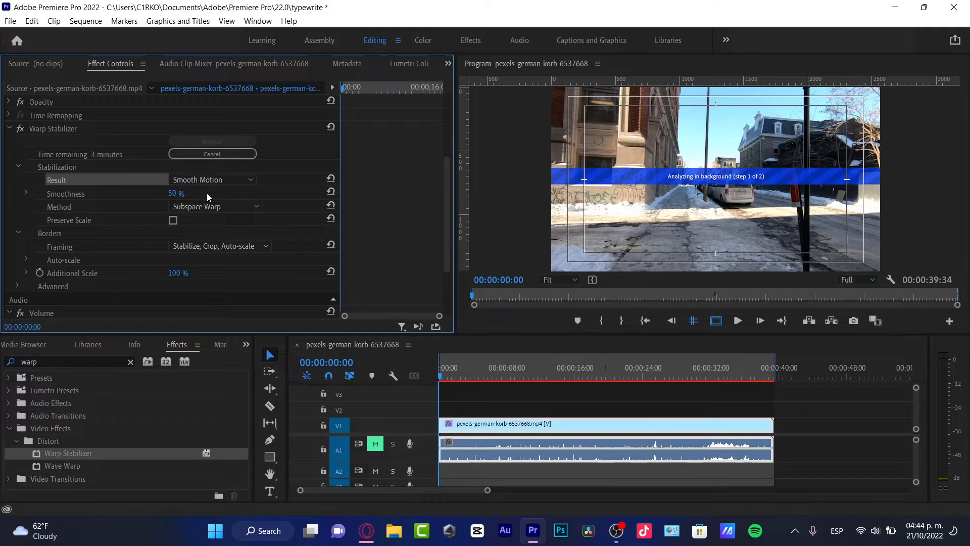
pyautogui.click(215, 206)
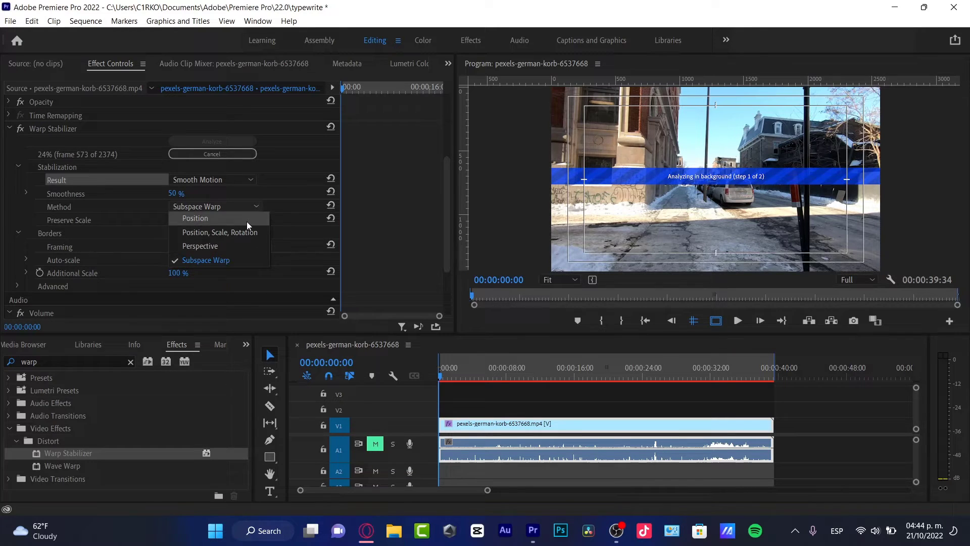
pyautogui.click(195, 217)
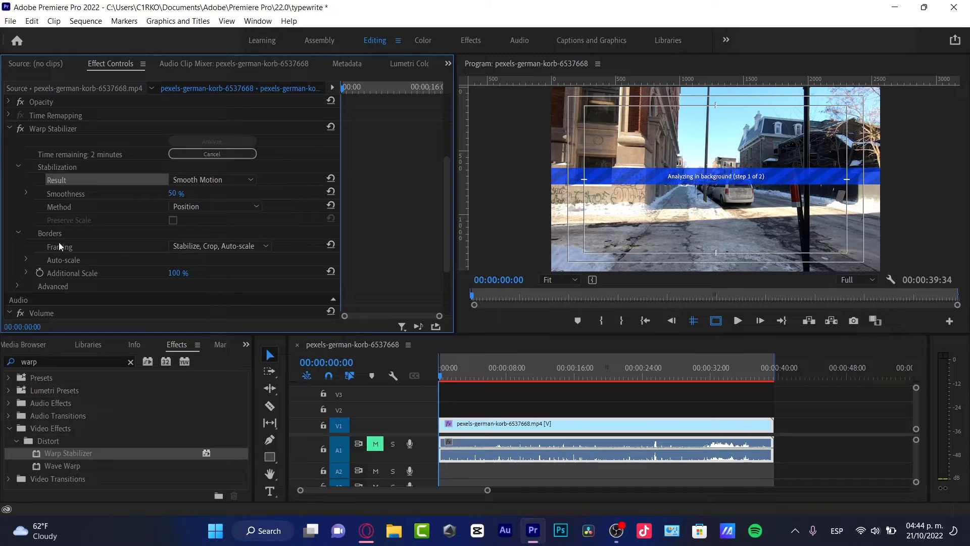
# Step: Set Framing to Stabilize, Crop, Auto-scale and expand the Advanced settings
pyautogui.click(219, 246)
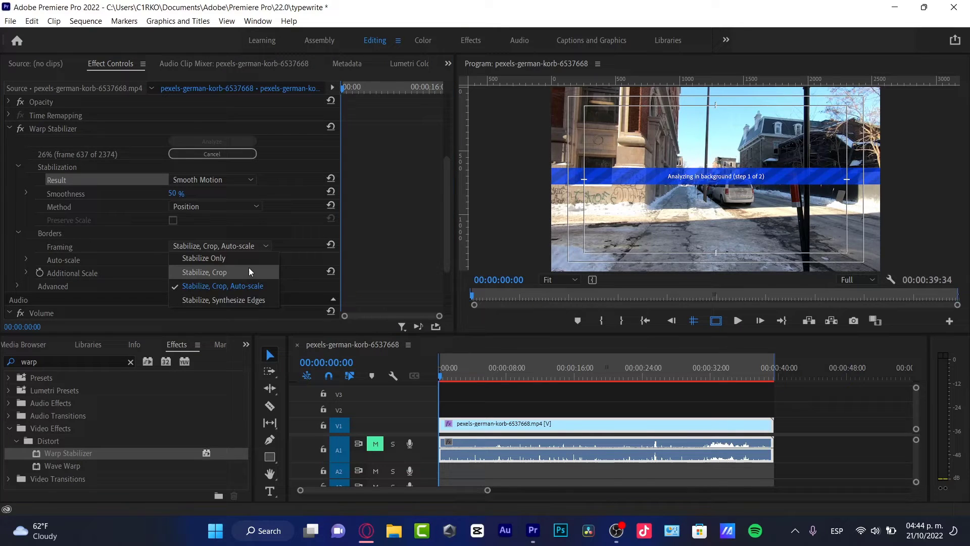
pyautogui.moveTo(258, 286)
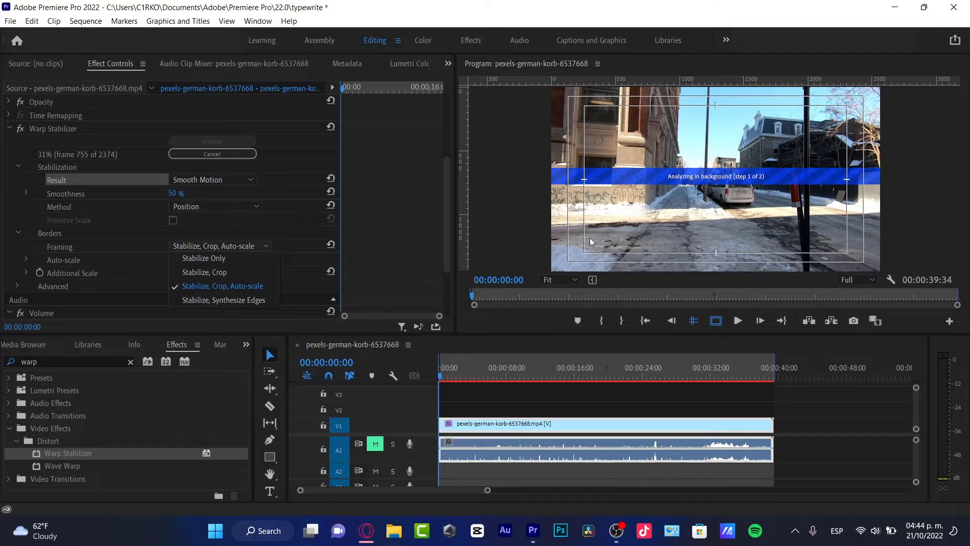
pyautogui.moveTo(822, 196)
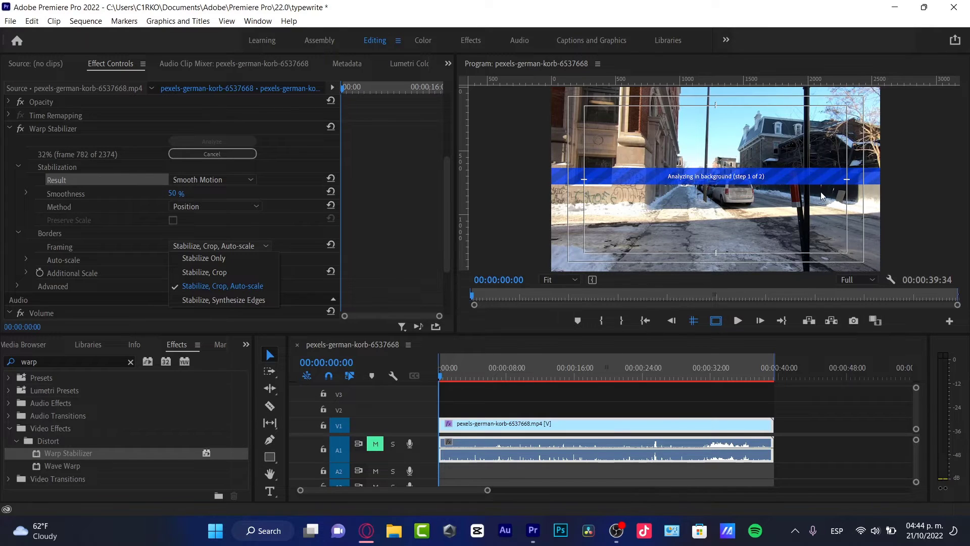
pyautogui.moveTo(824, 210)
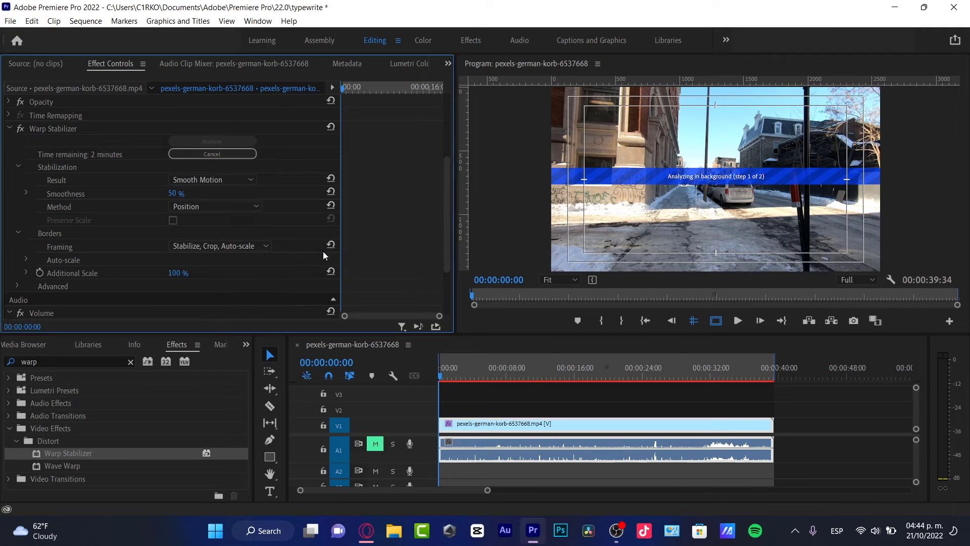
pyautogui.scroll(-3)
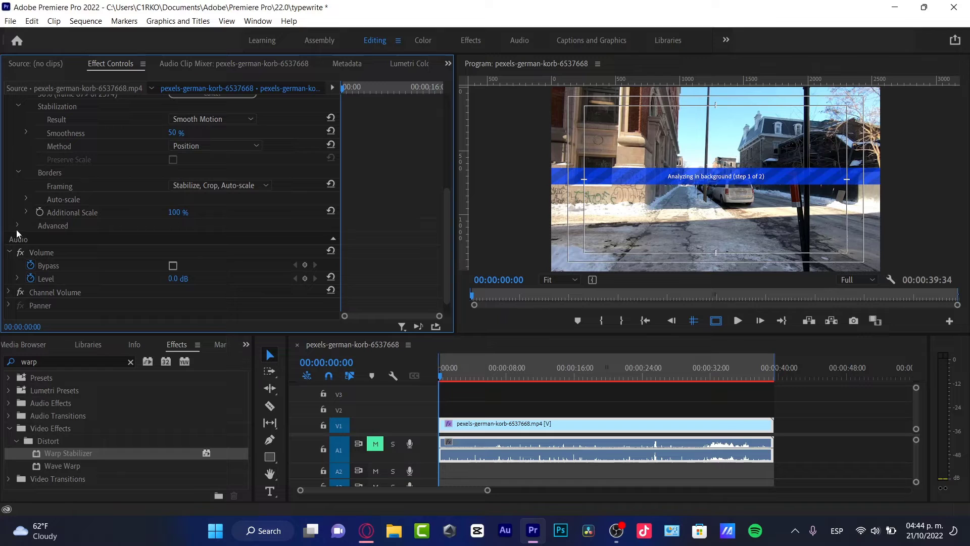
pyautogui.click(17, 225)
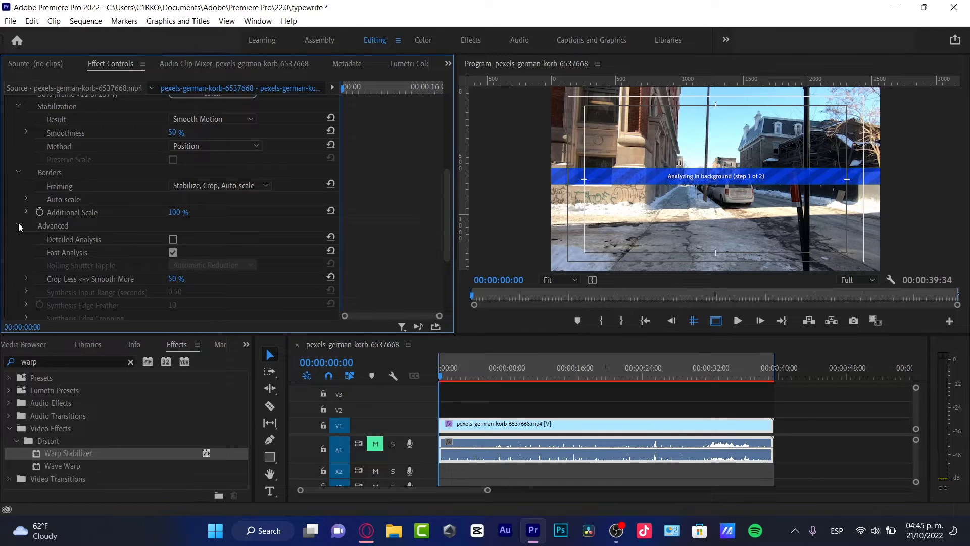
pyautogui.scroll(-3)
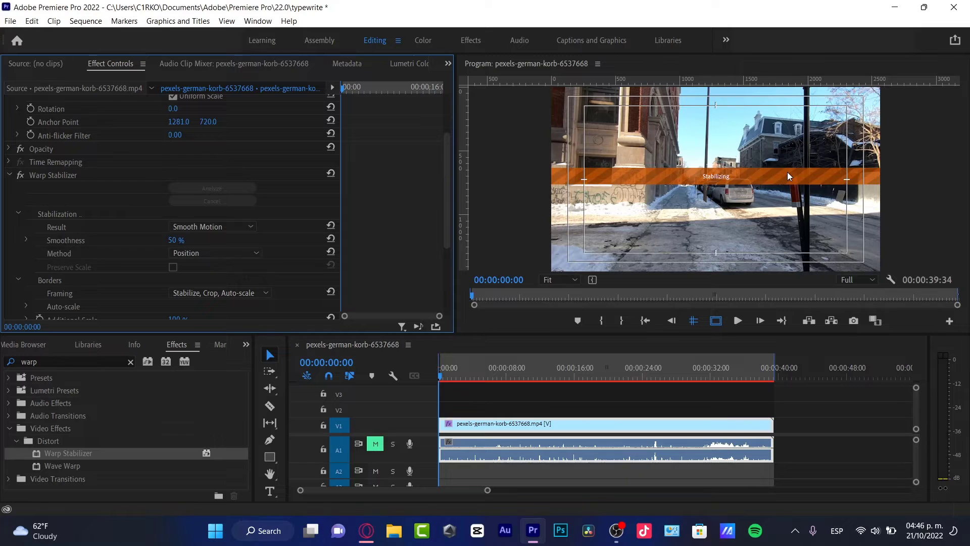
pyautogui.moveTo(580, 181)
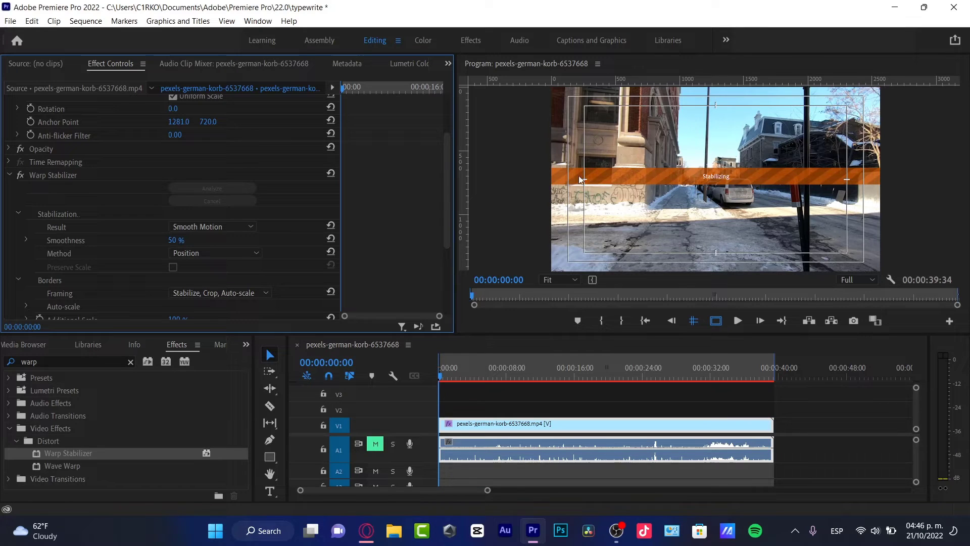
pyautogui.moveTo(851, 185)
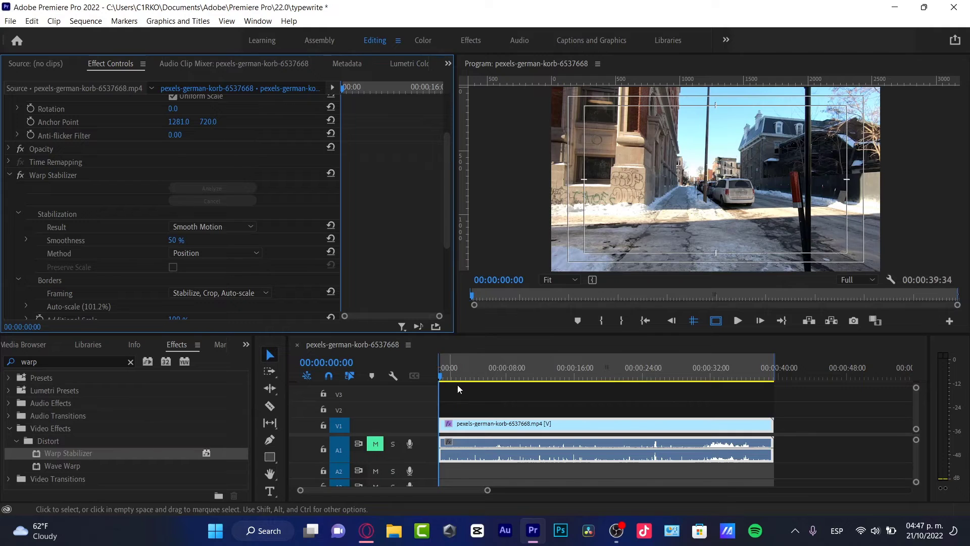
# Step: Re-stabilize with Smoothness at 81% and the Subspace Warp method, auto-scaling to 104.1%
pyautogui.click(738, 321)
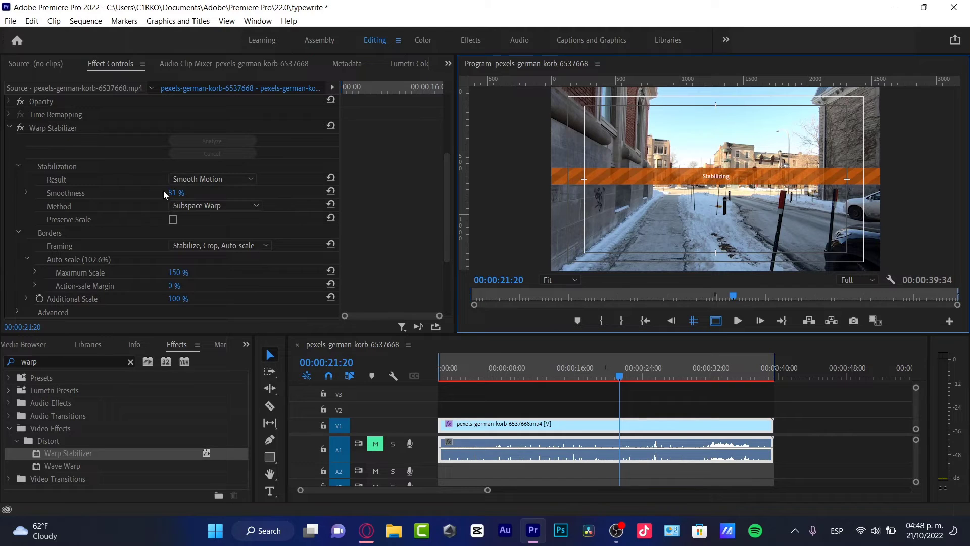
pyautogui.moveTo(690, 200)
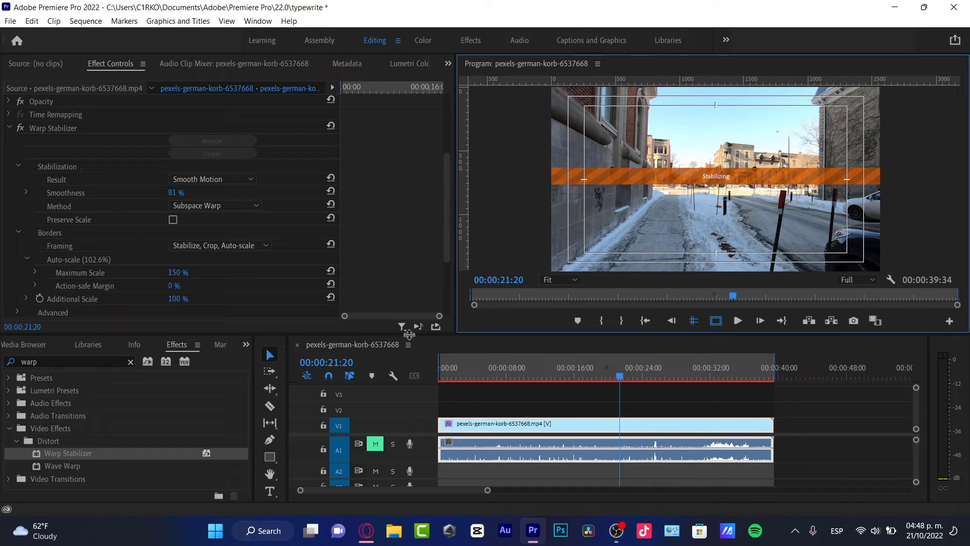
pyautogui.moveTo(471, 269)
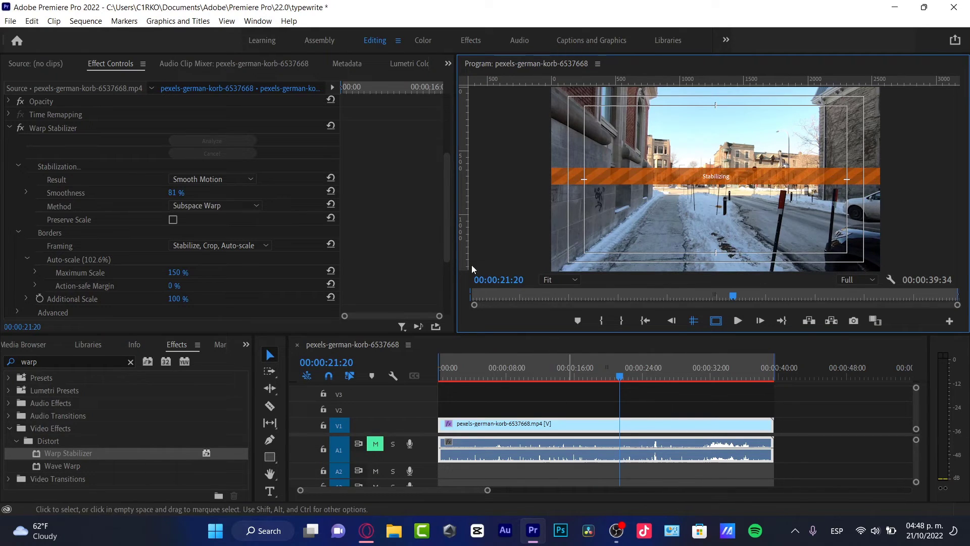
pyautogui.click(86, 21)
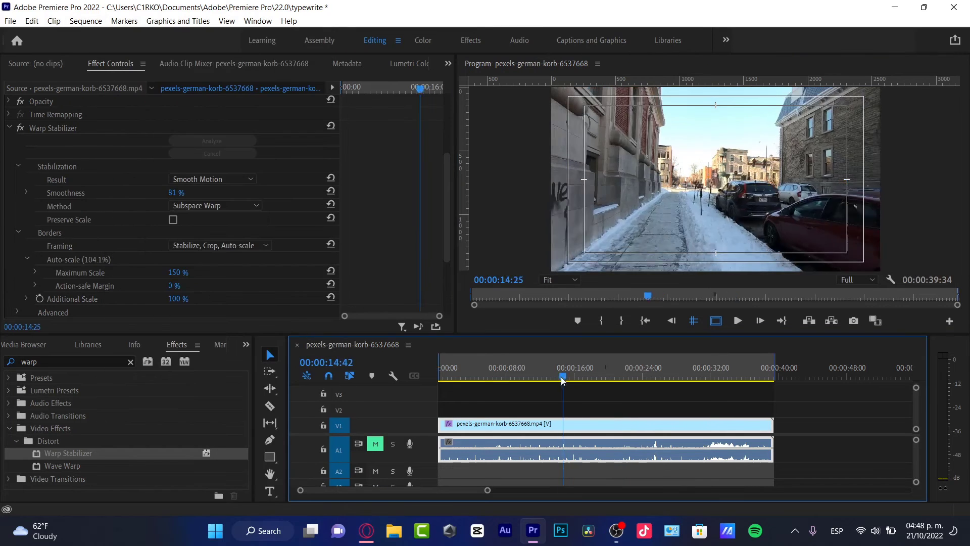
pyautogui.click(738, 320)
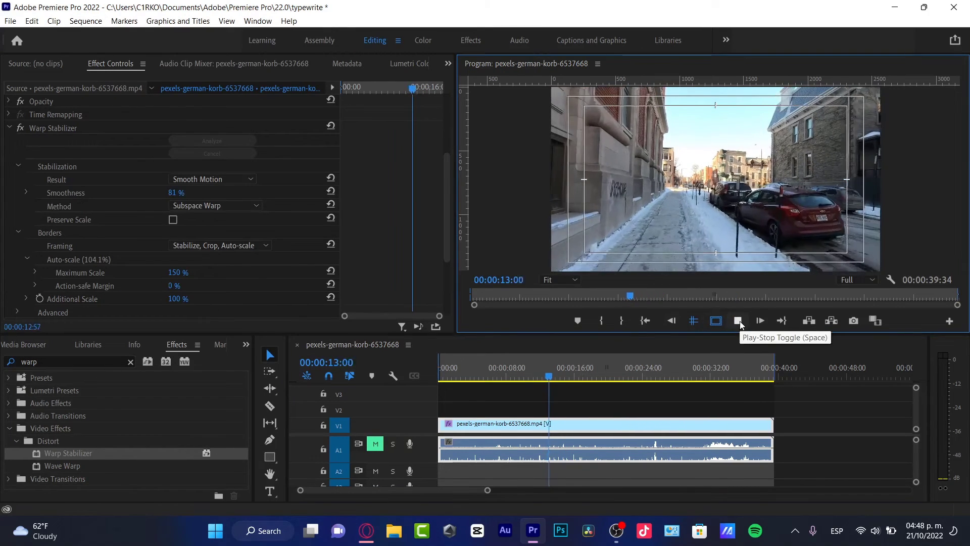
pyautogui.click(737, 321)
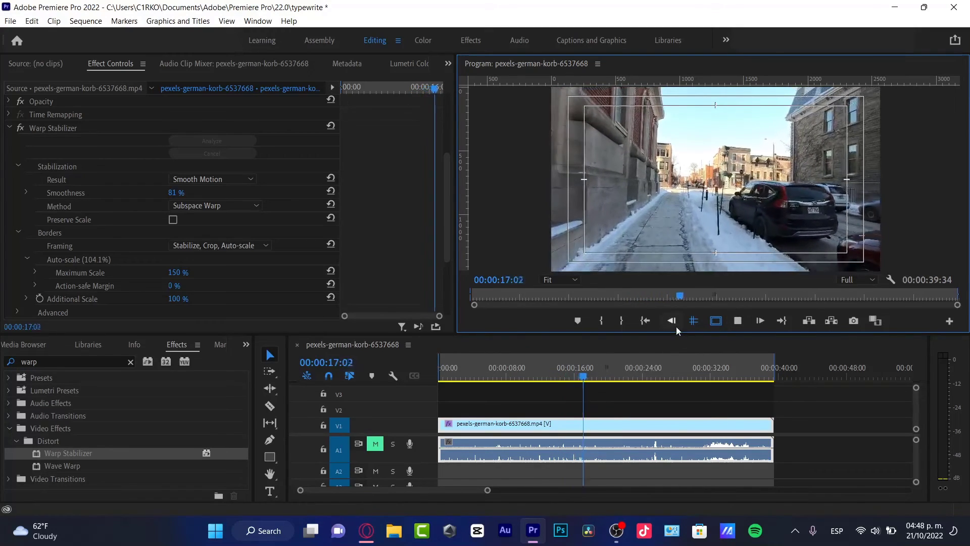
pyautogui.click(737, 321)
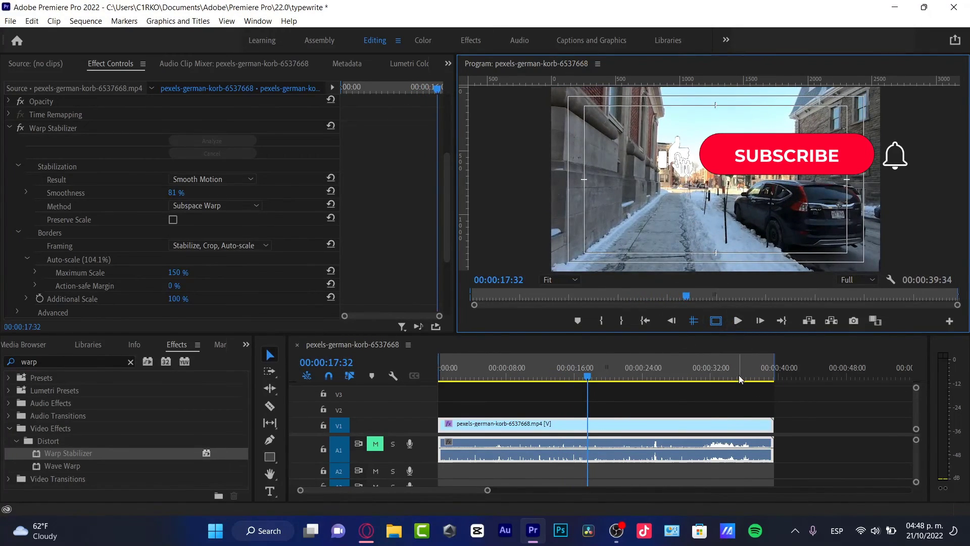
pyautogui.click(733, 377)
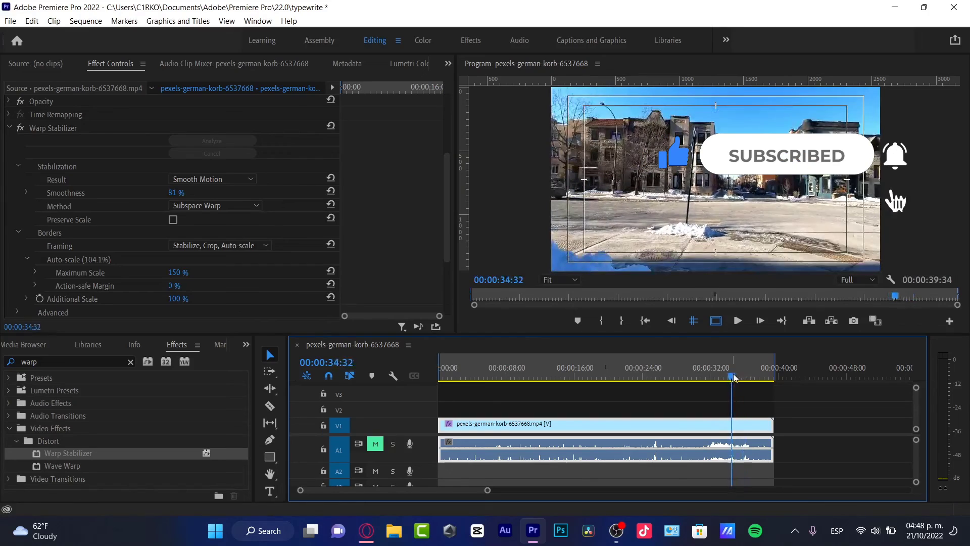
pyautogui.click(737, 321)
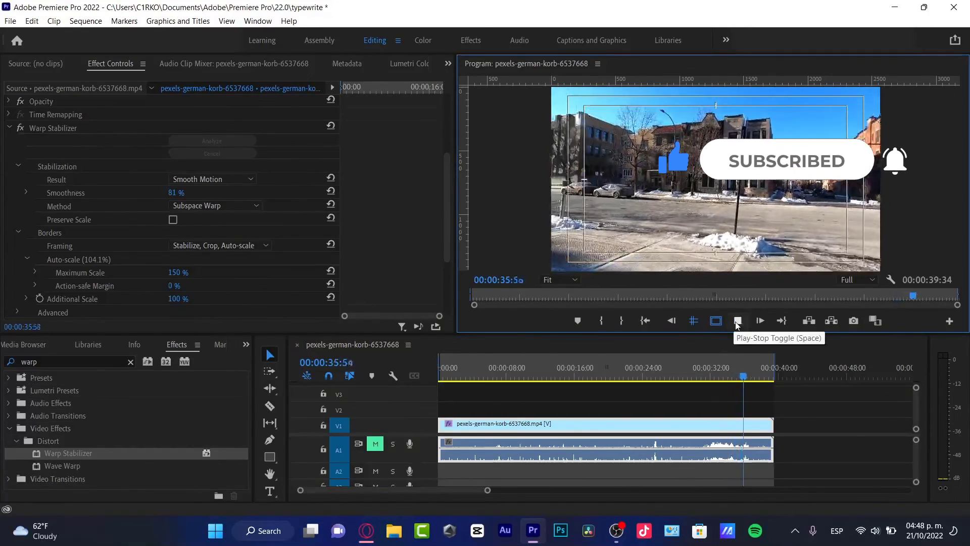
pyautogui.click(737, 320)
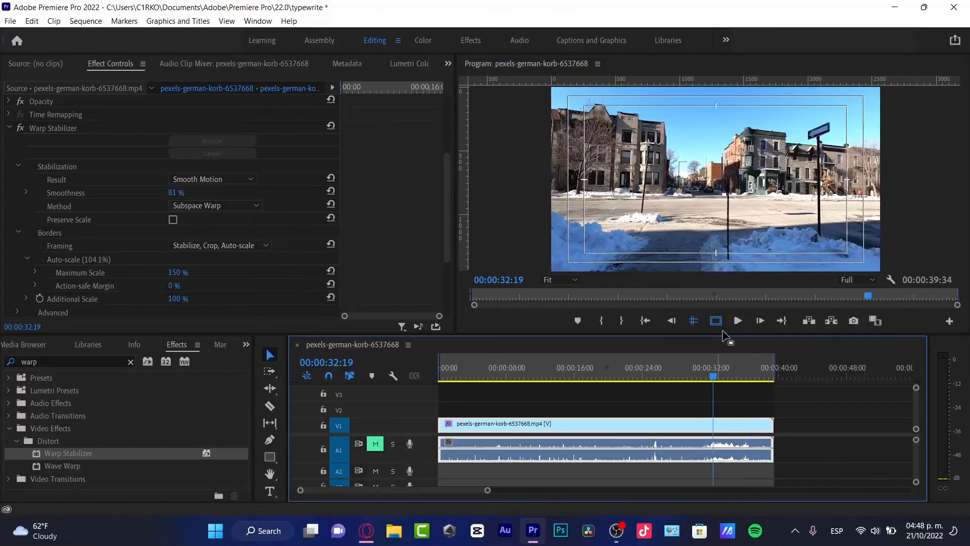
pyautogui.click(737, 320)
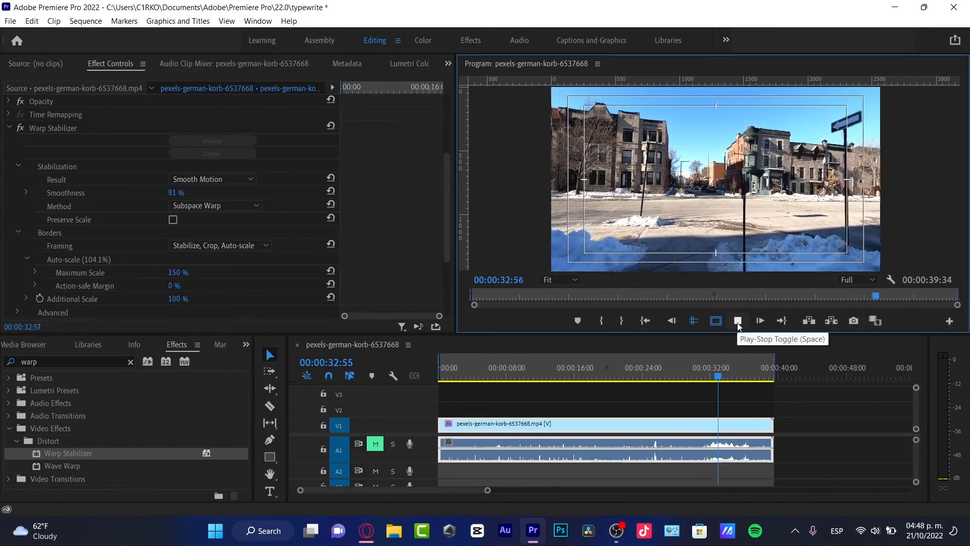